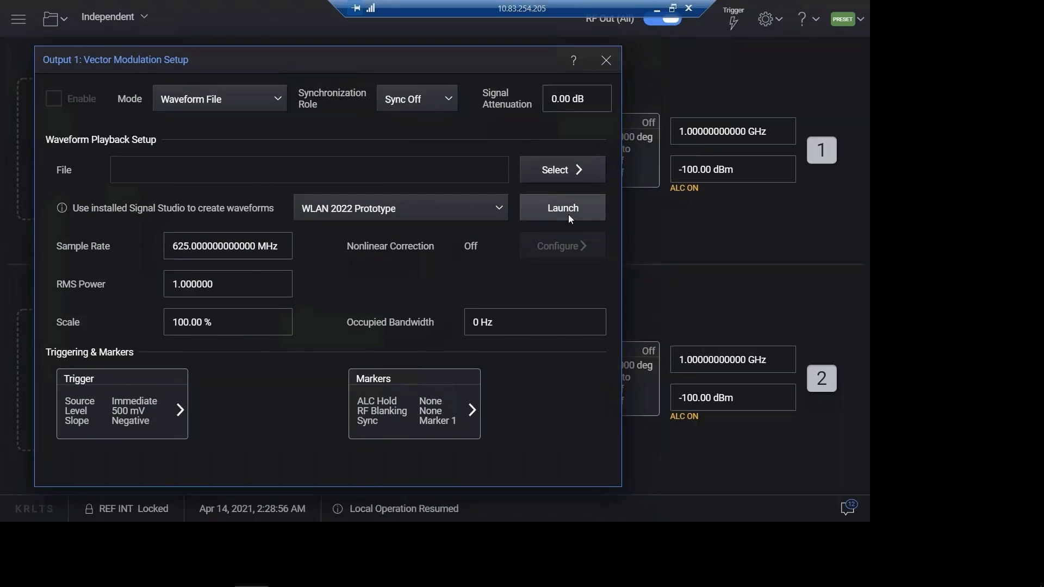
Launch Signal Studio and load the IEEE 802.11be 320 MHz quick setup, showing User 0.
left_click(561, 208)
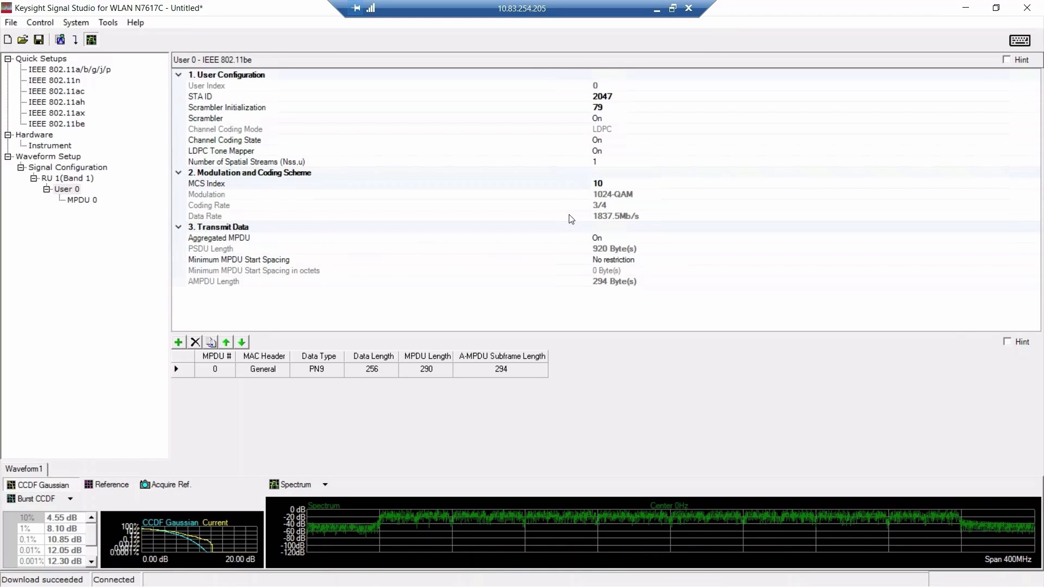
left_click(56, 124)
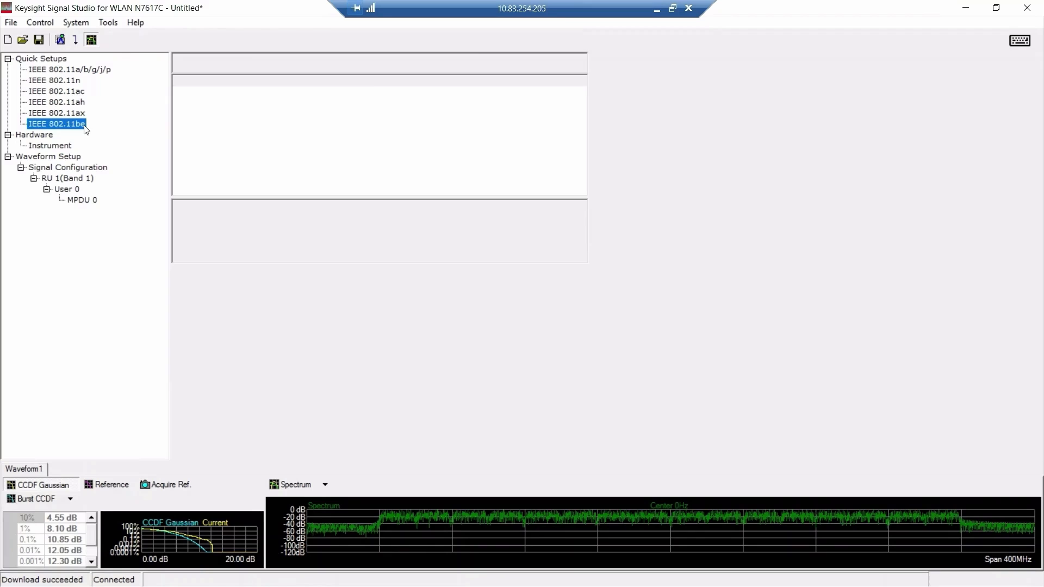
left_click(50, 145)
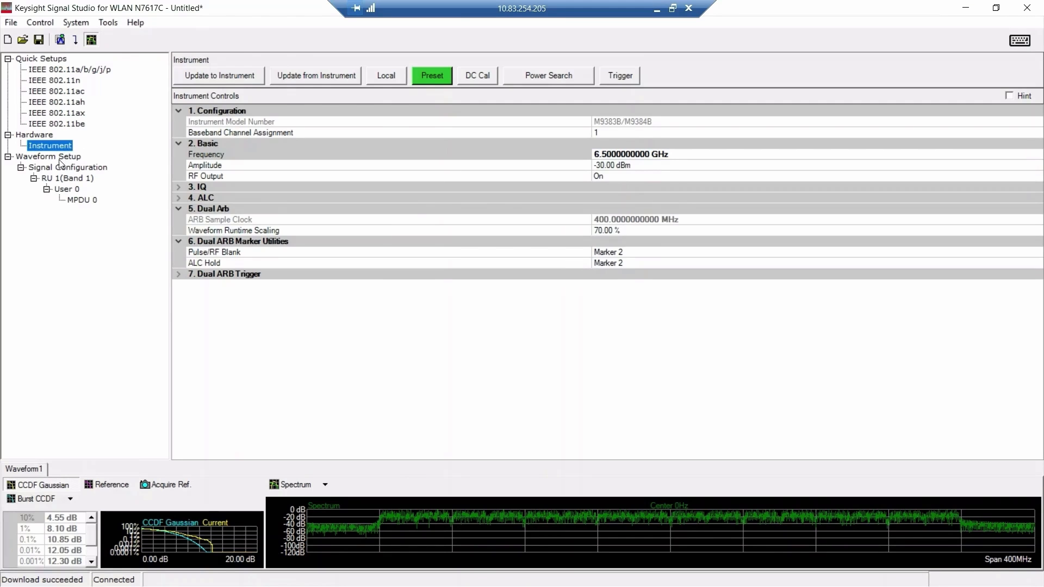
left_click(47, 156)
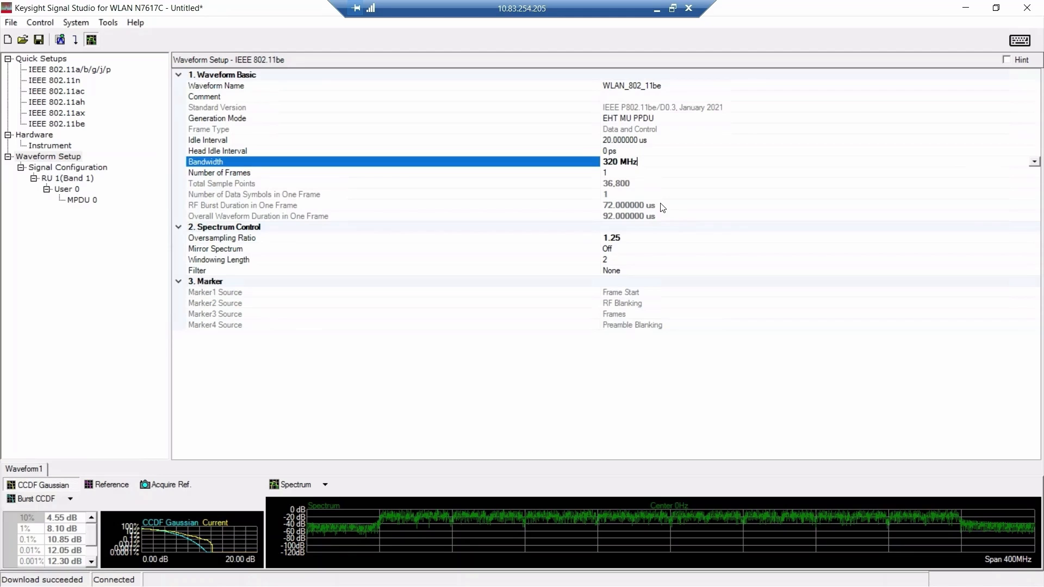
mouse_move(89, 175)
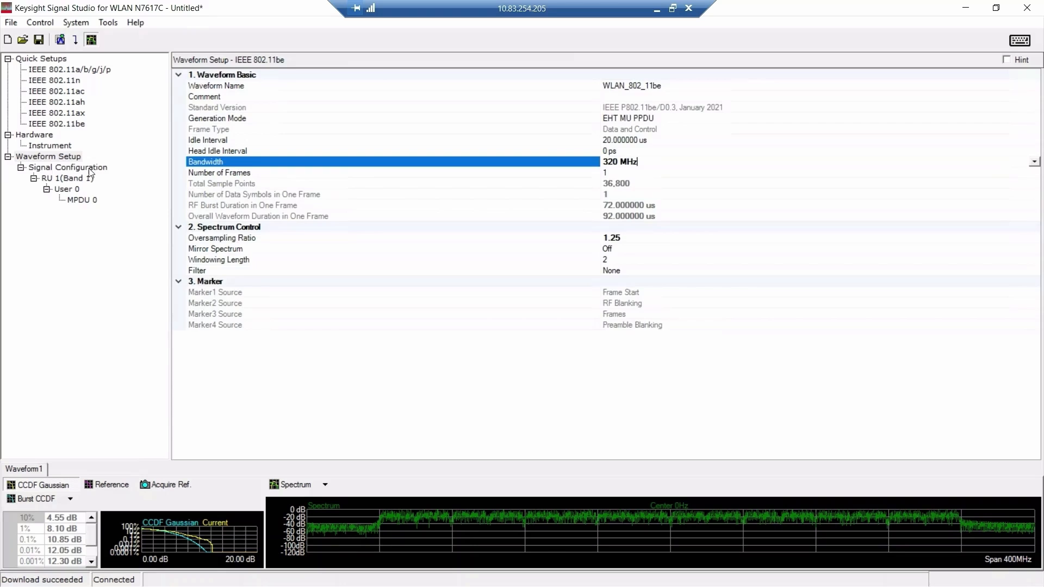
left_click(66, 189)
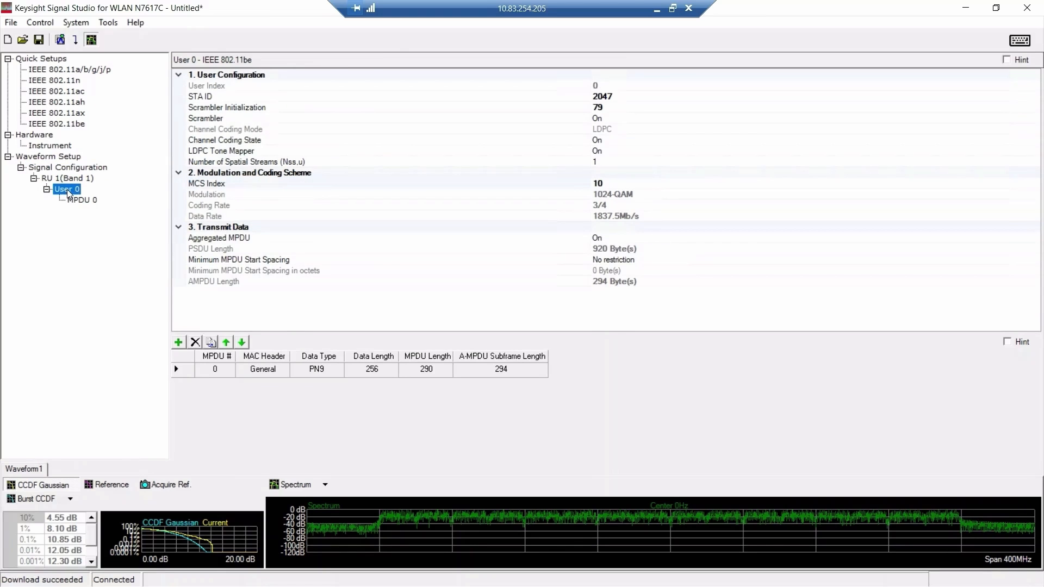
Change User 0's MCS index to 9 for 256-QAM at 5/6 coding.
left_click(207, 184)
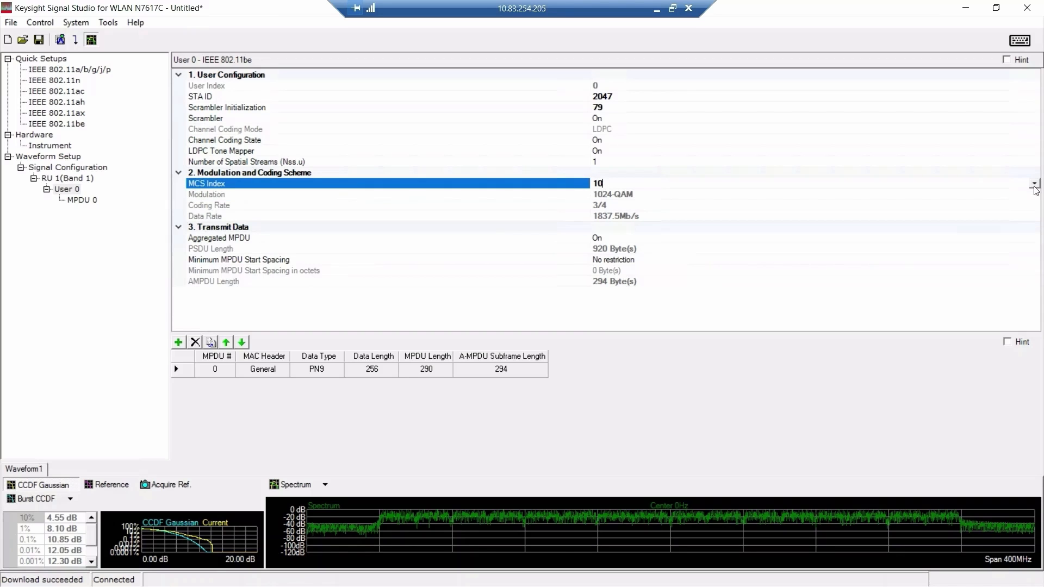
left_click(1032, 183)
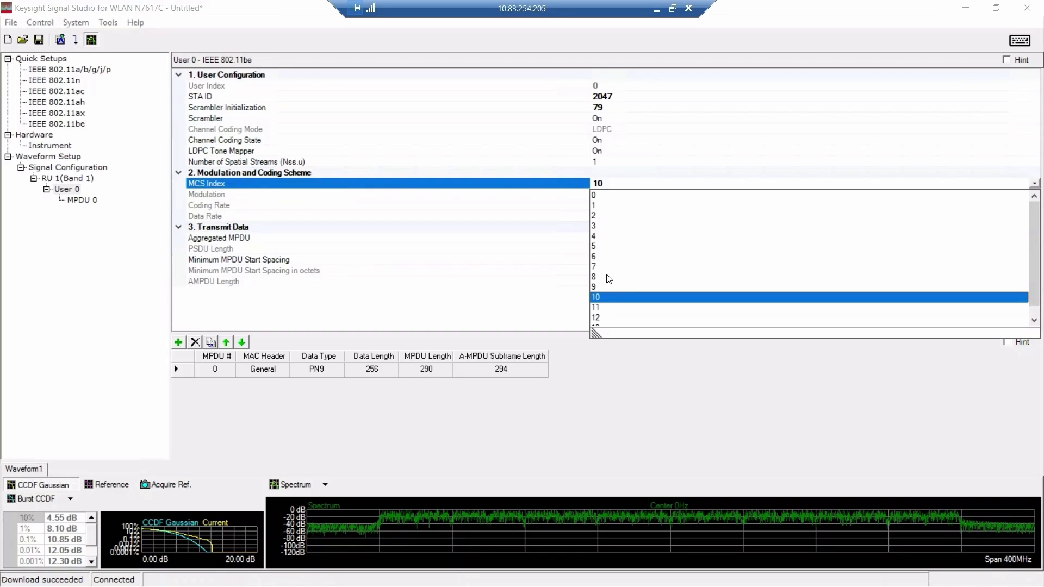
left_click(594, 276)
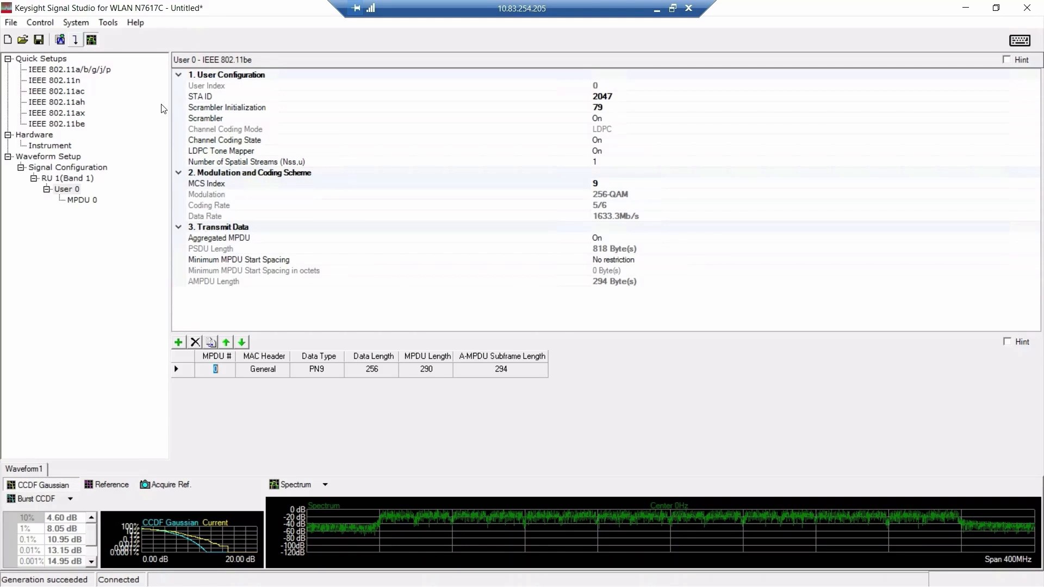
mouse_move(260, 261)
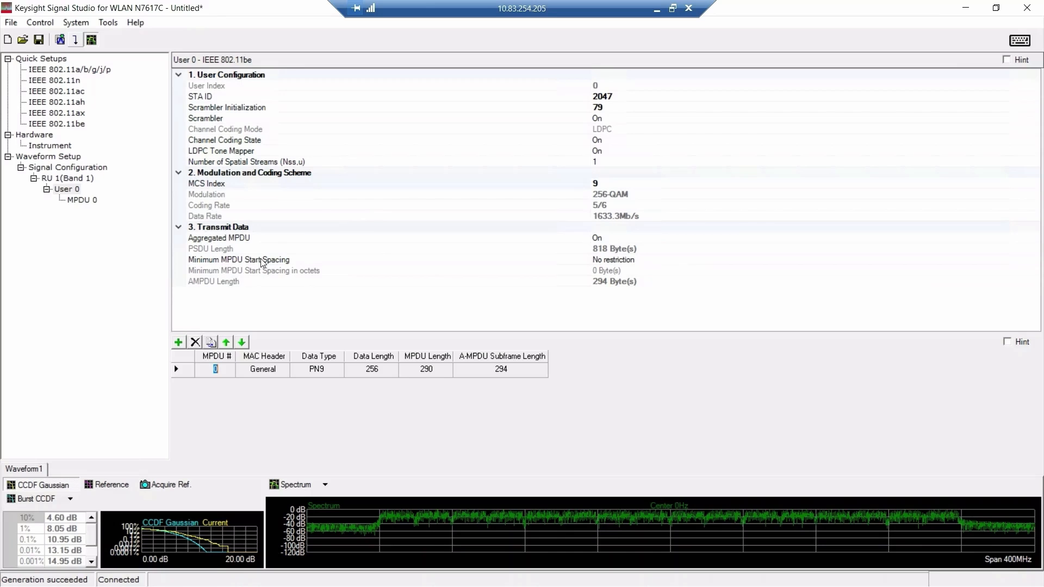
mouse_move(733, 23)
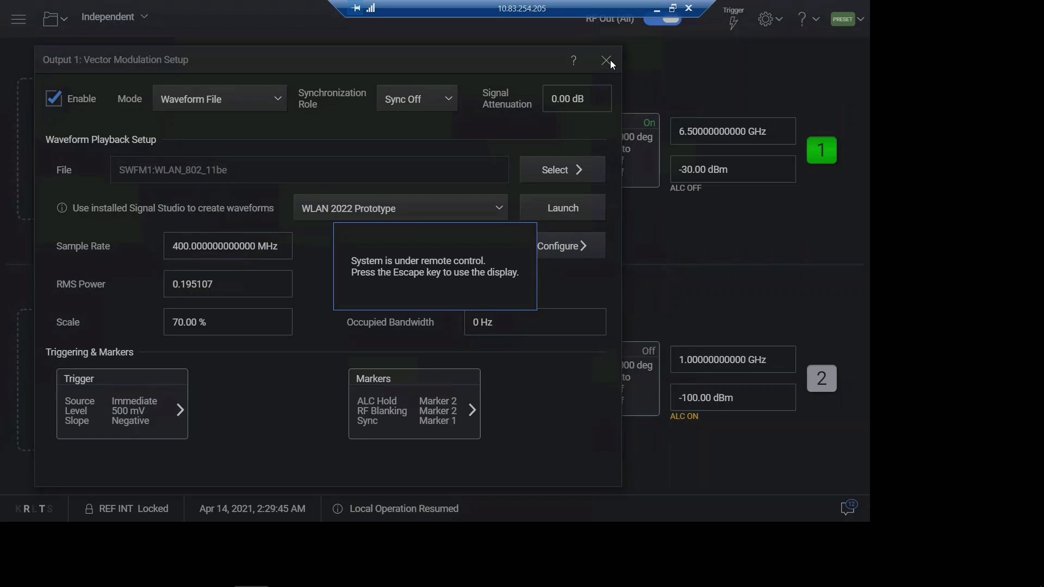
mouse_move(574, 459)
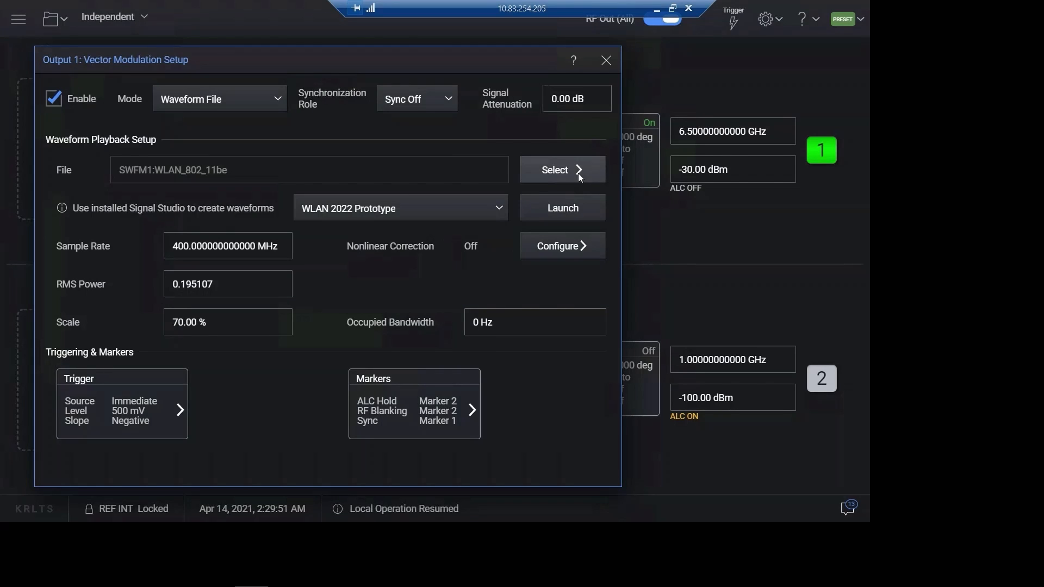
mouse_move(412, 264)
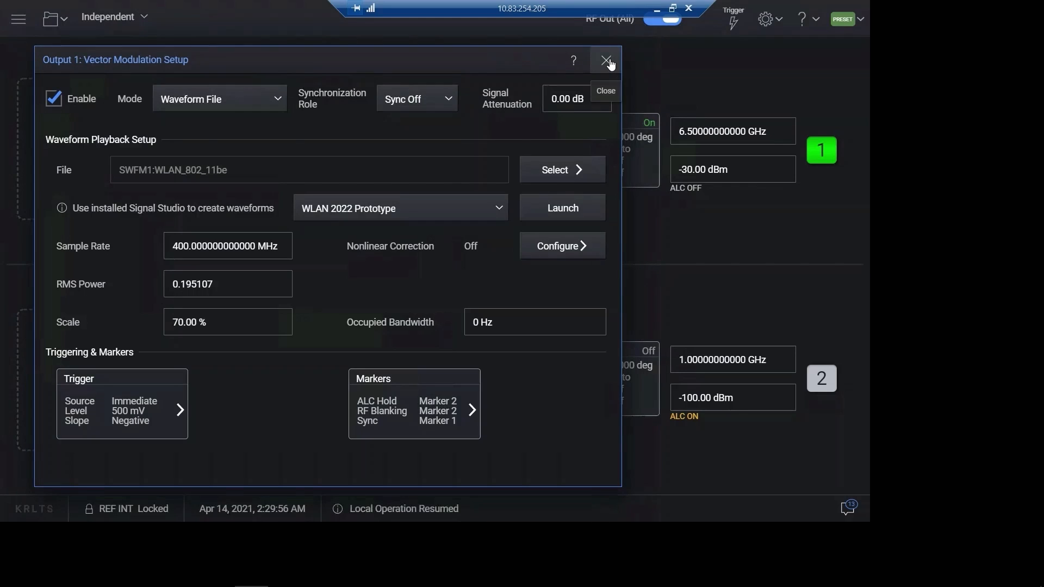
Close the output 1 Vector Modulation Setup while WLAN_802_11be plays.
left_click(604, 60)
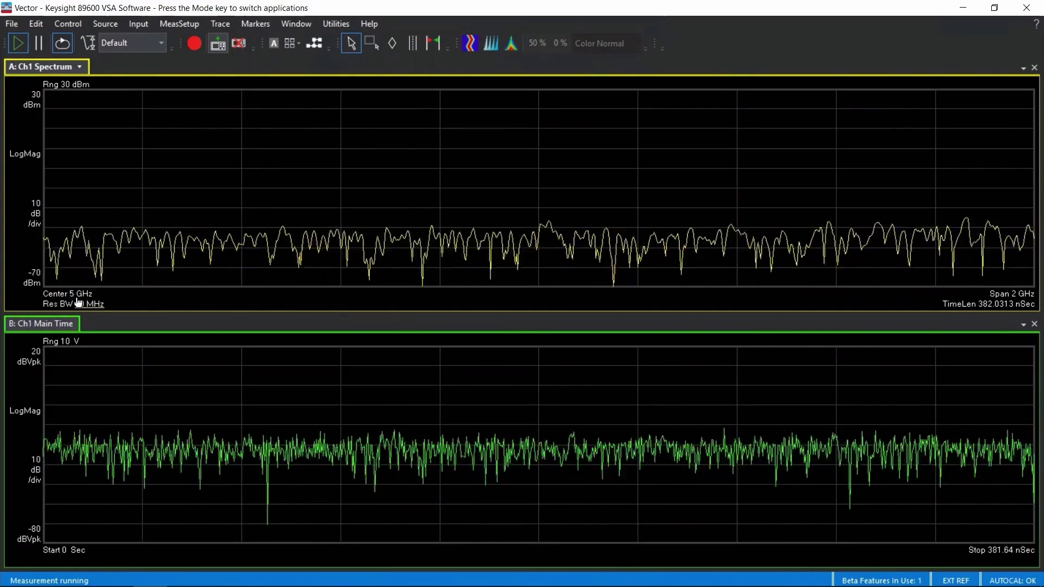
Set the VSA to 6.5 GHz center, 500 MHz span and -20 dBm range.
double_click(66, 294)
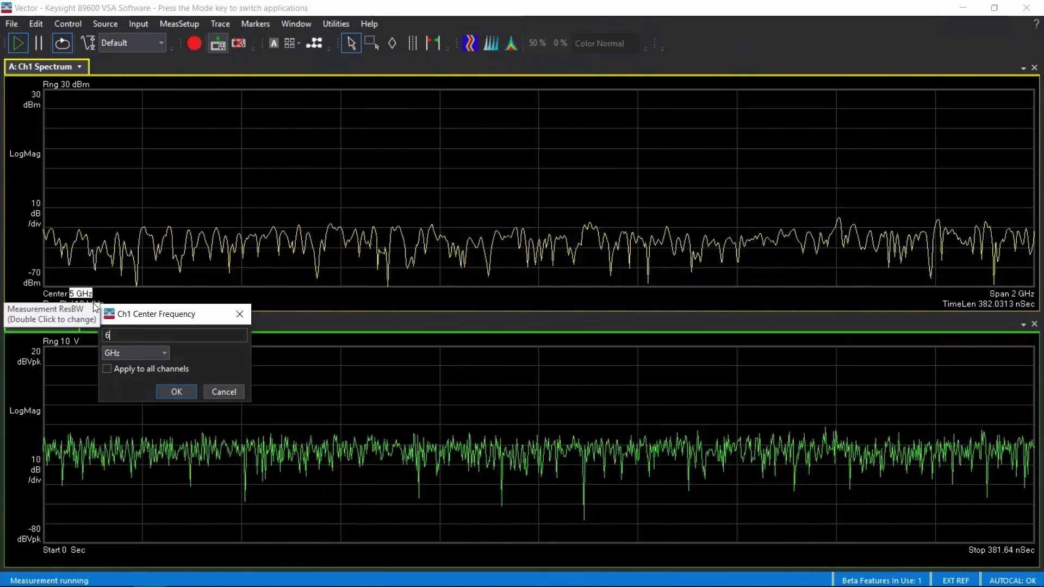
left_click(176, 391)
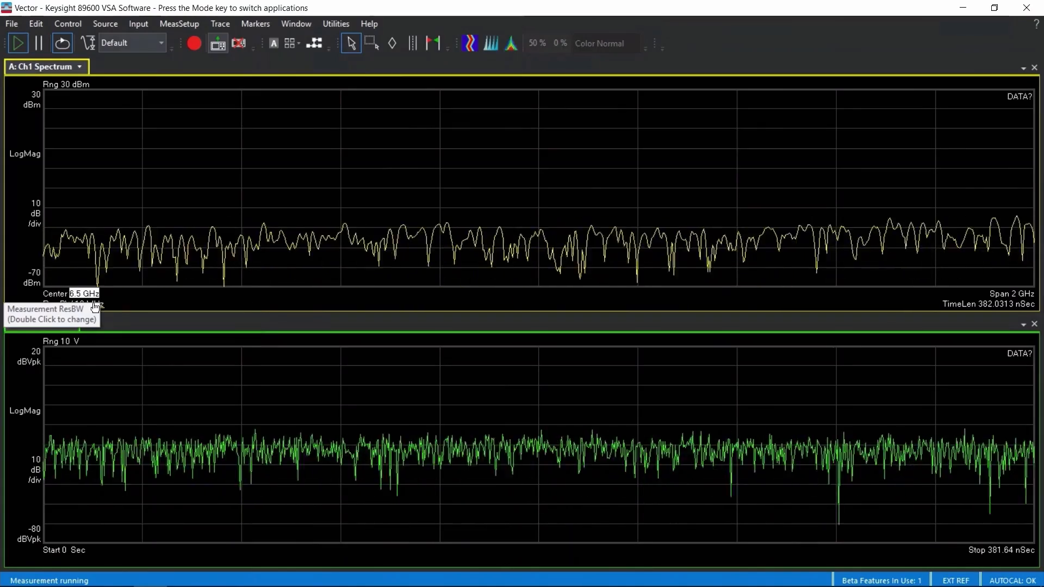
mouse_move(939, 334)
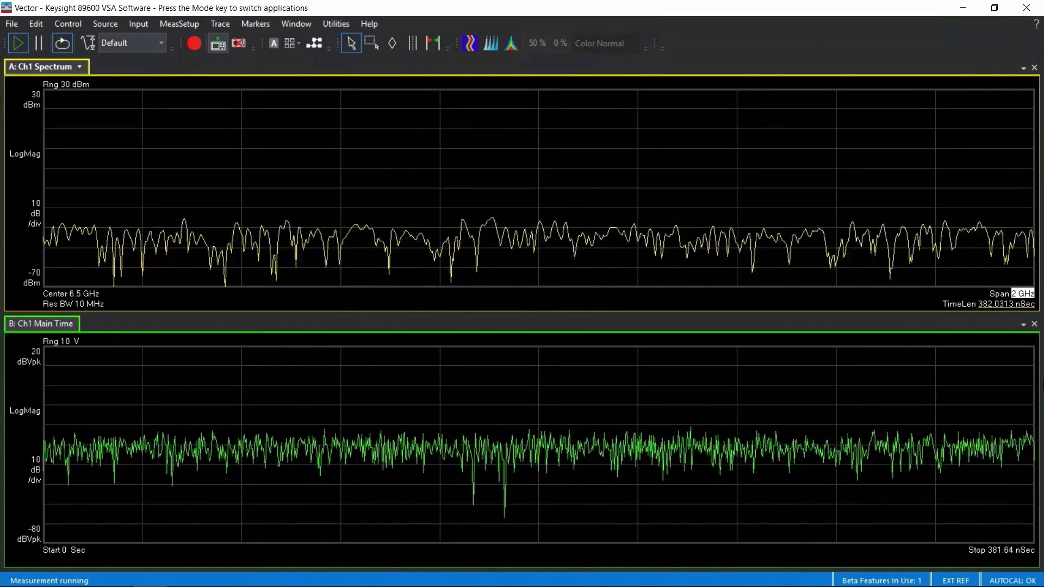
double_click(1018, 293)
type("500")
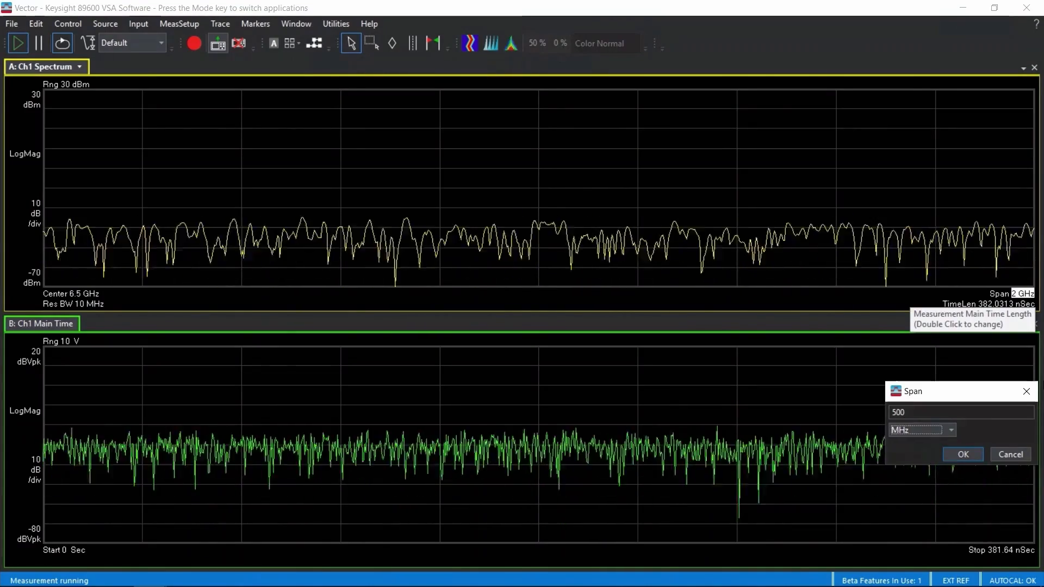
left_click(961, 454)
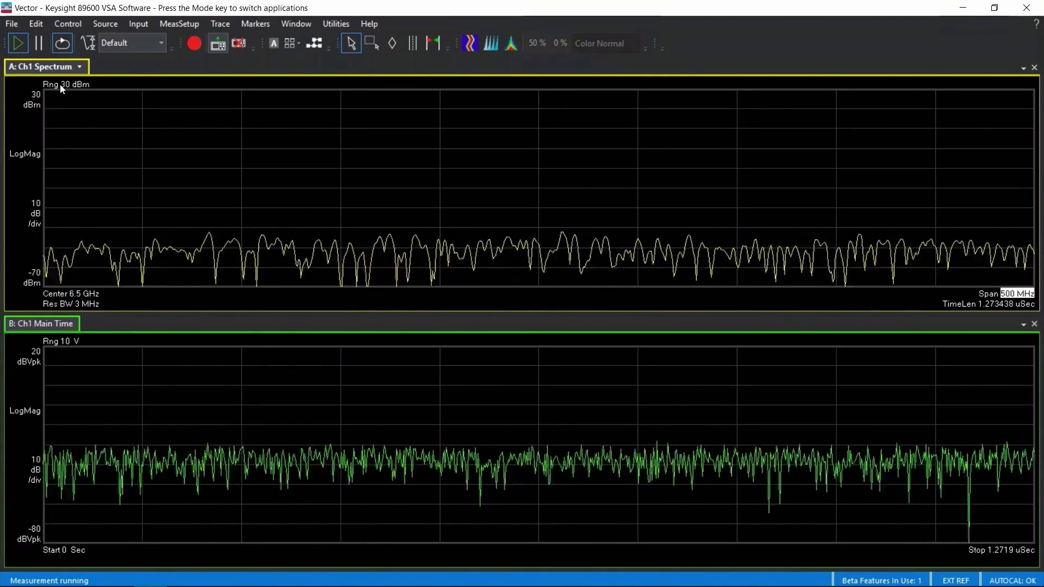
double_click(65, 84)
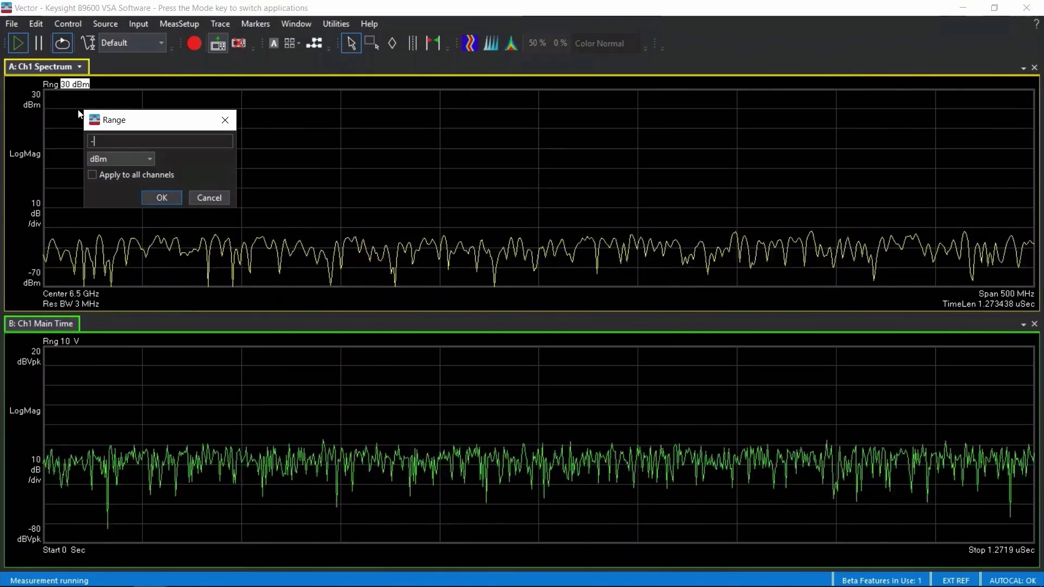
left_click(161, 198)
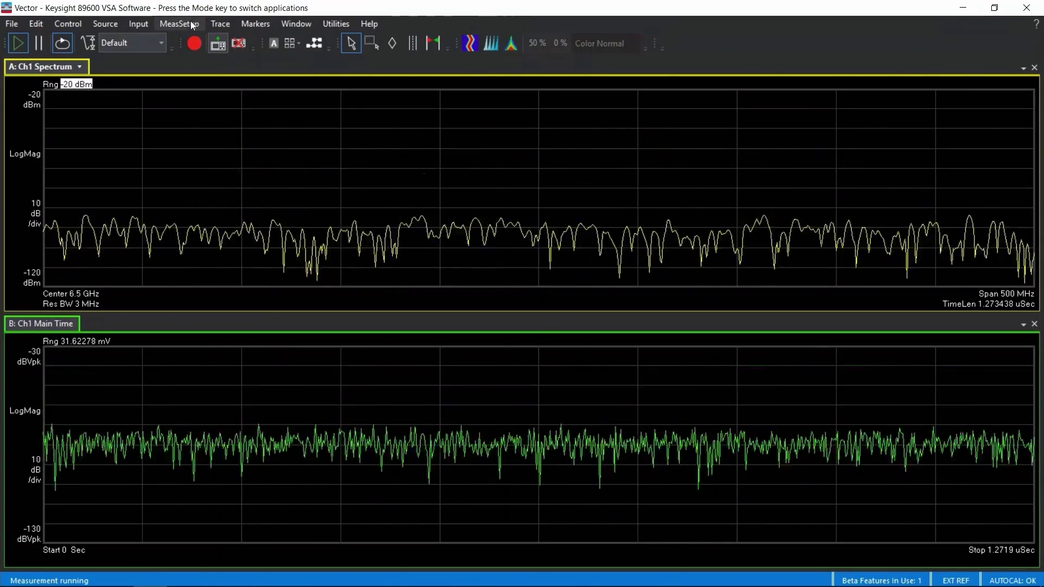
left_click(178, 24)
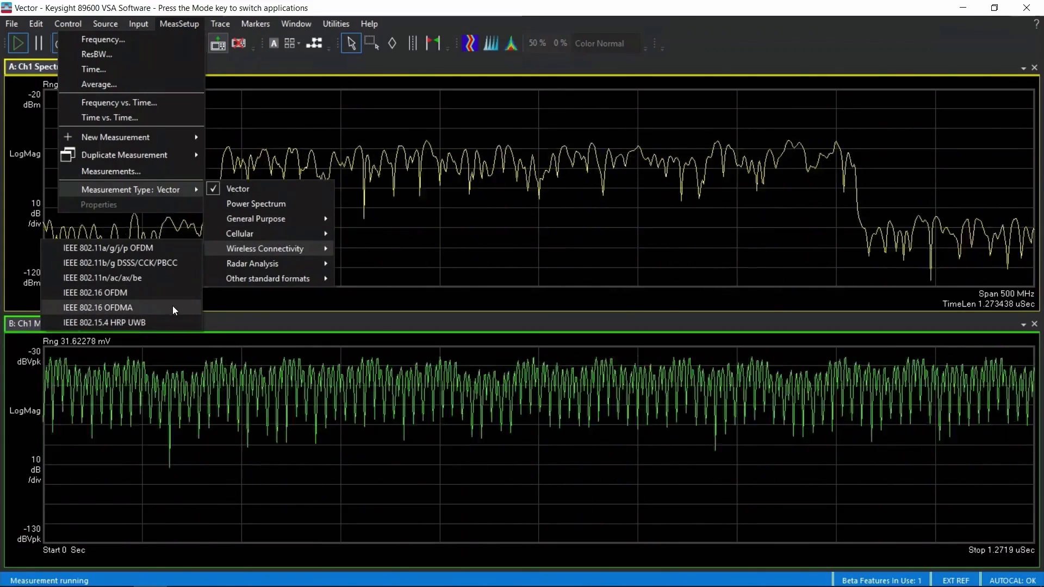
Switch to IEEE 802.11n/ac/ax/be demodulation using the 802.11be 320 MHz standard.
left_click(237, 189)
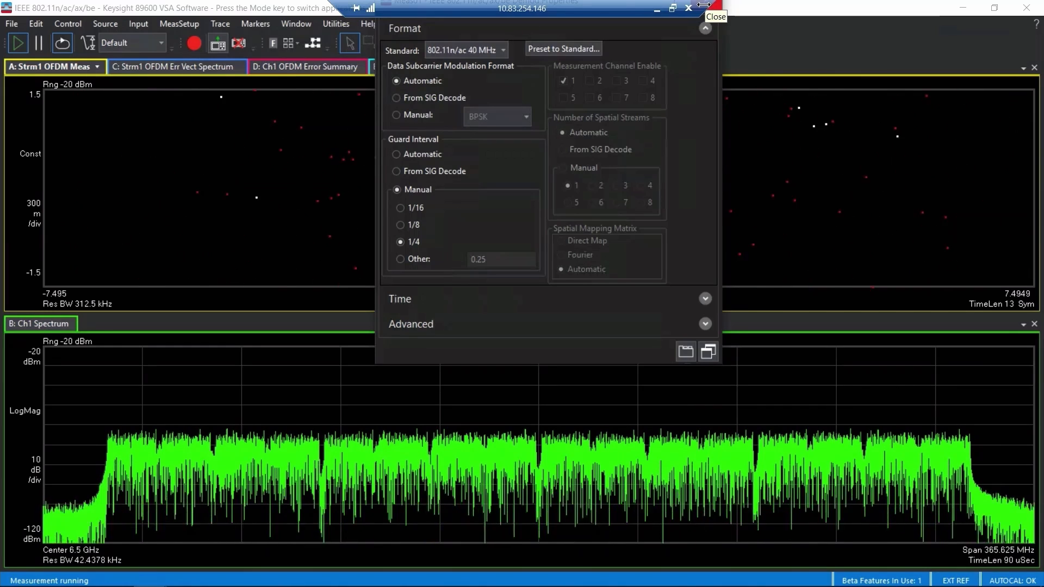
left_click(503, 50)
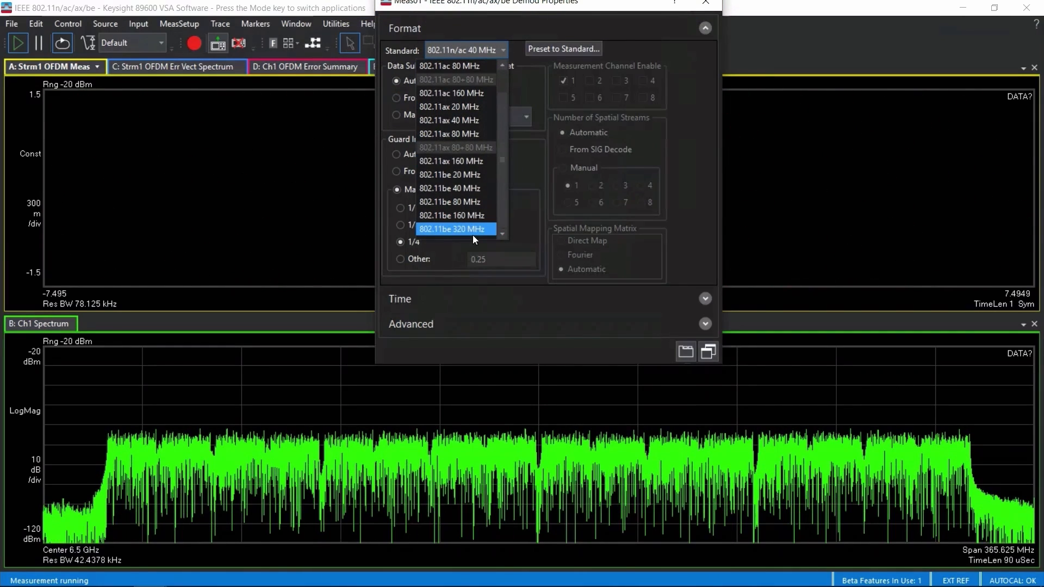
left_click(456, 228)
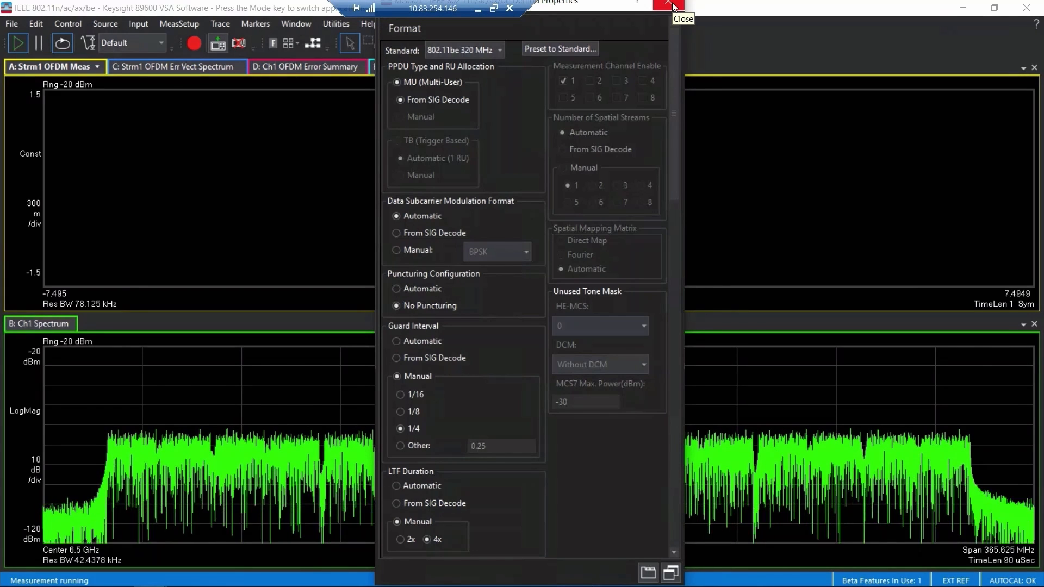
left_click(672, 6)
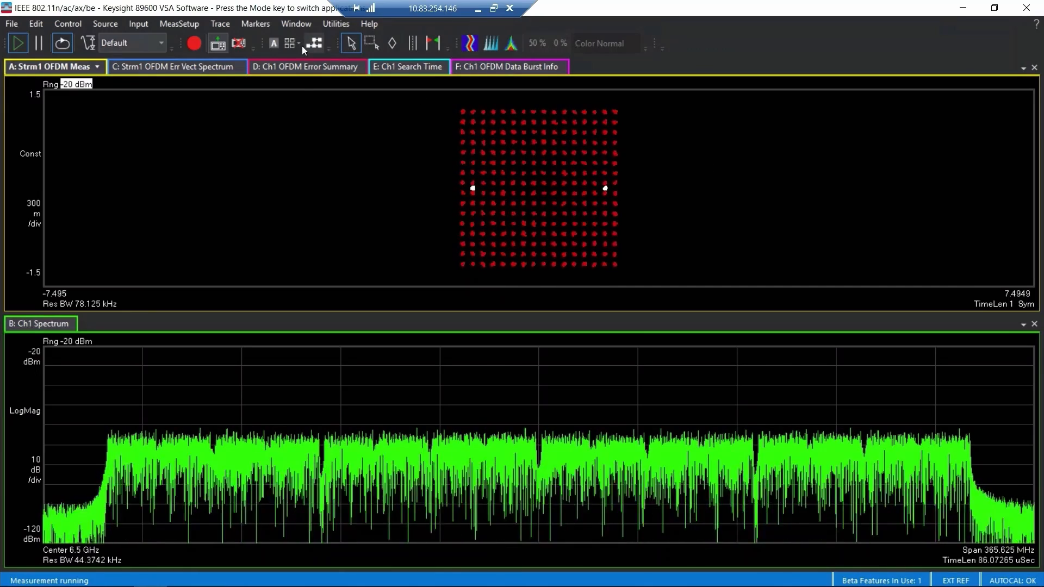
Tile the VSA windows in a grid and relaunch Signal Studio from Signal 1's setup.
left_click(288, 43)
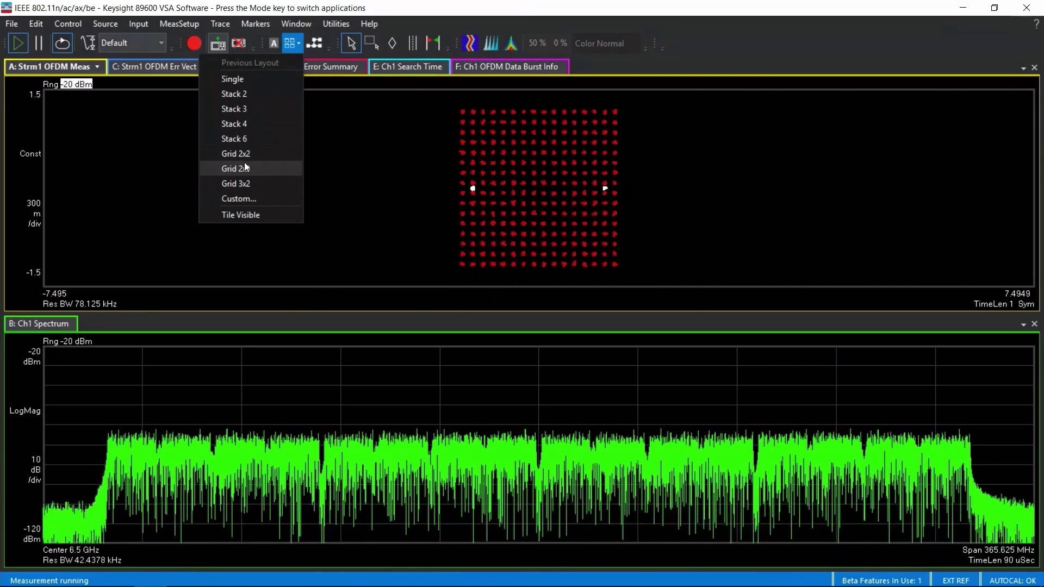
left_click(235, 168)
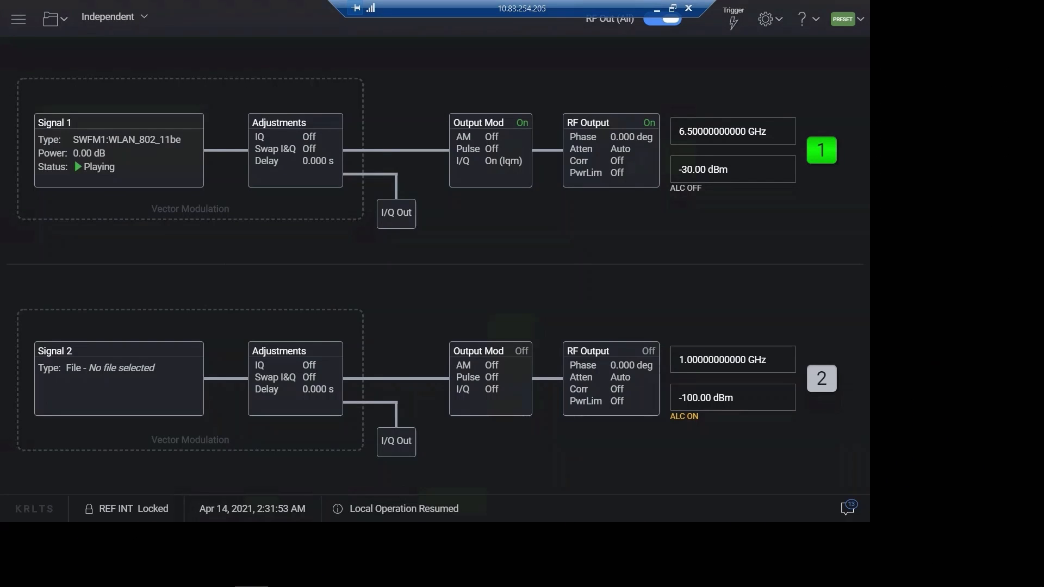
left_click(190, 208)
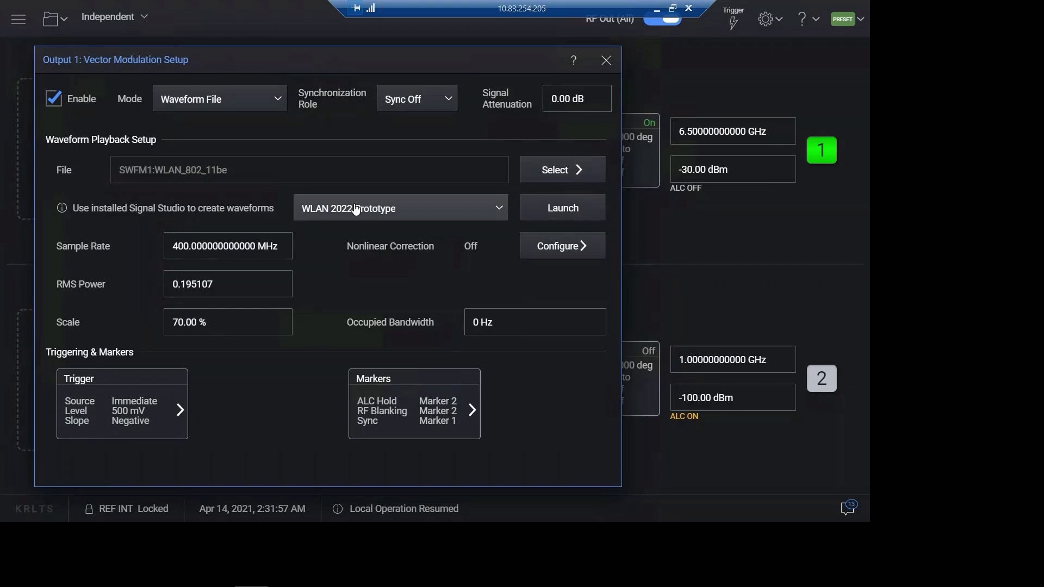
left_click(561, 207)
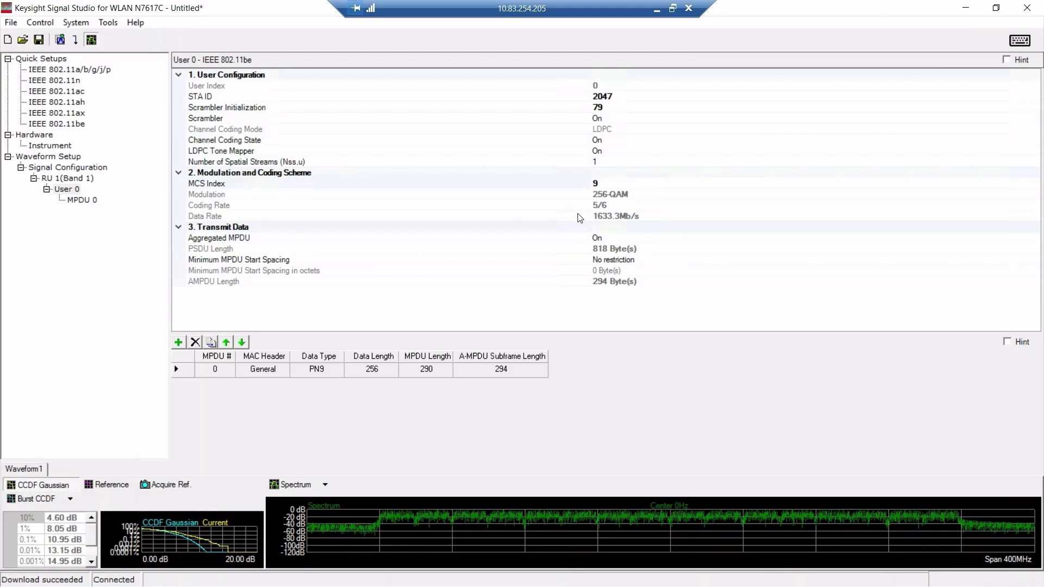
Set User 0's MCS index back to 10 for 1024-QAM with 3/4 coding.
left_click(333, 184)
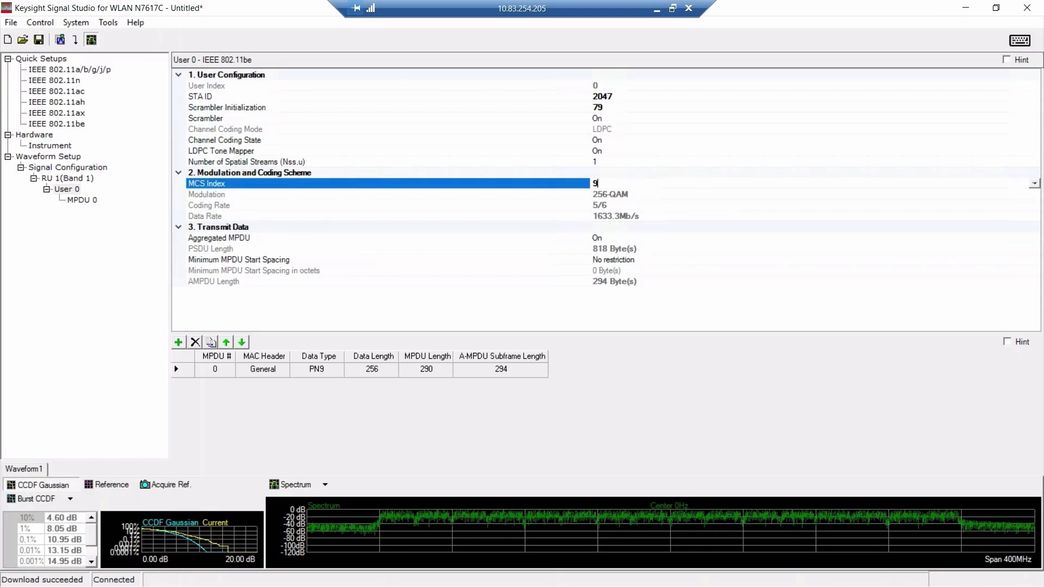
left_click(1032, 183)
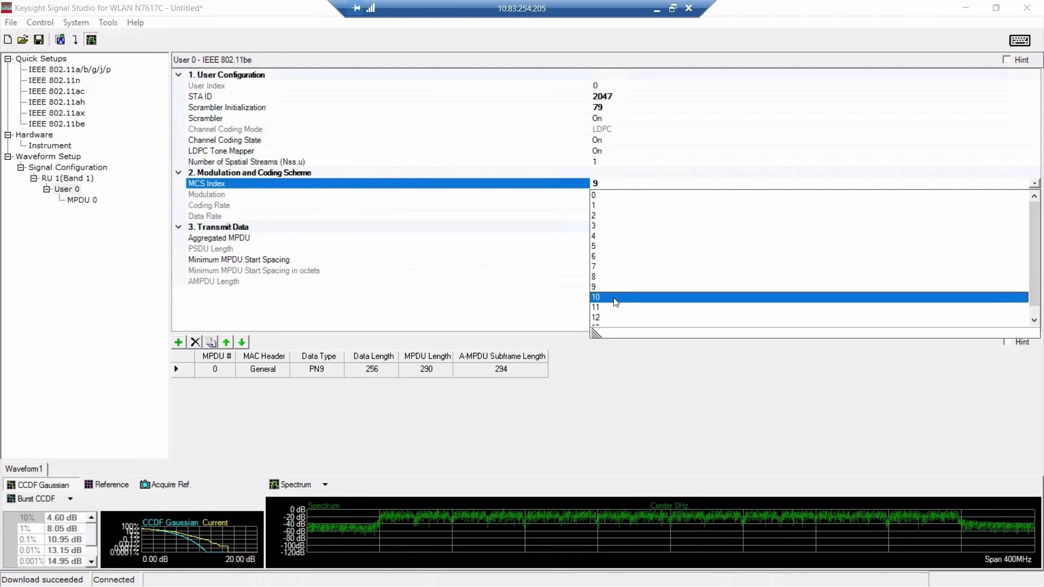
left_click(596, 297)
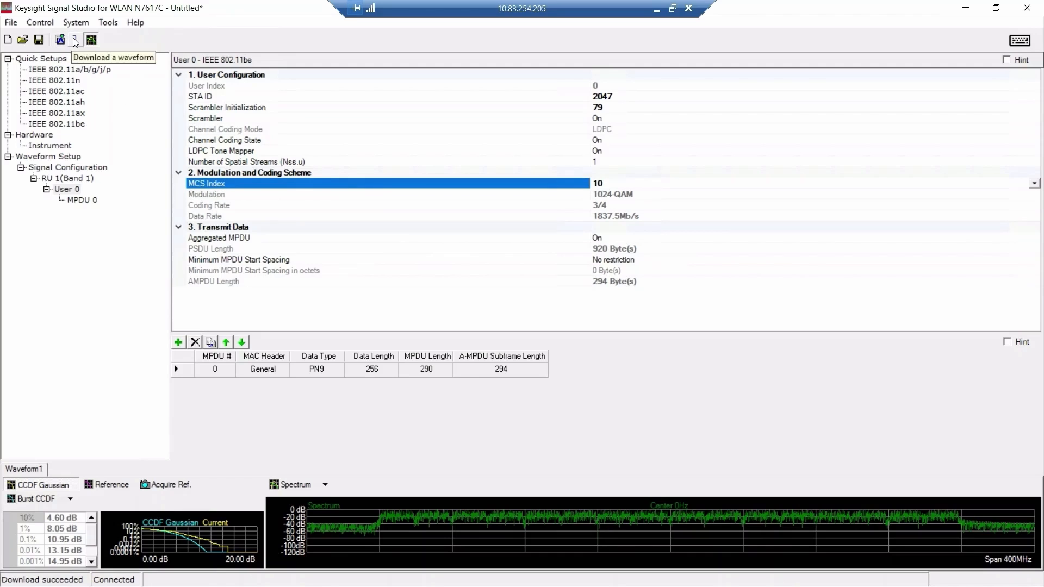